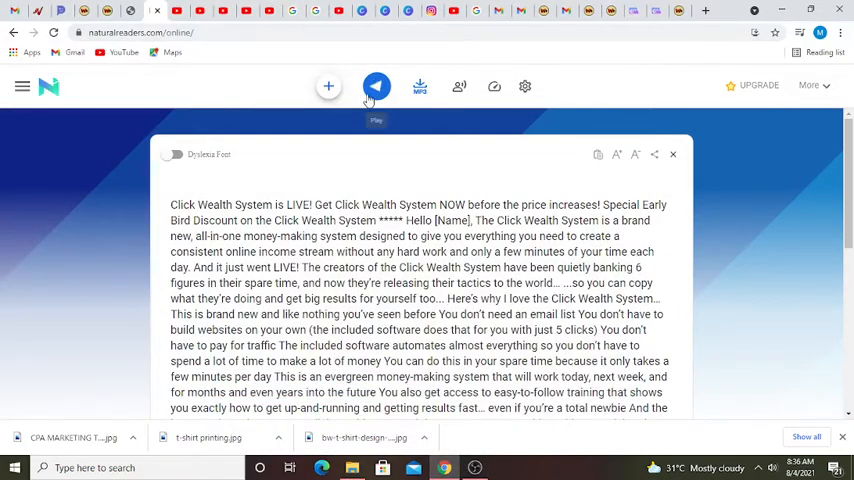
# - Start NaturalReaders reading the pasted Click Wealth System email aloud
pyautogui.click(376, 85)
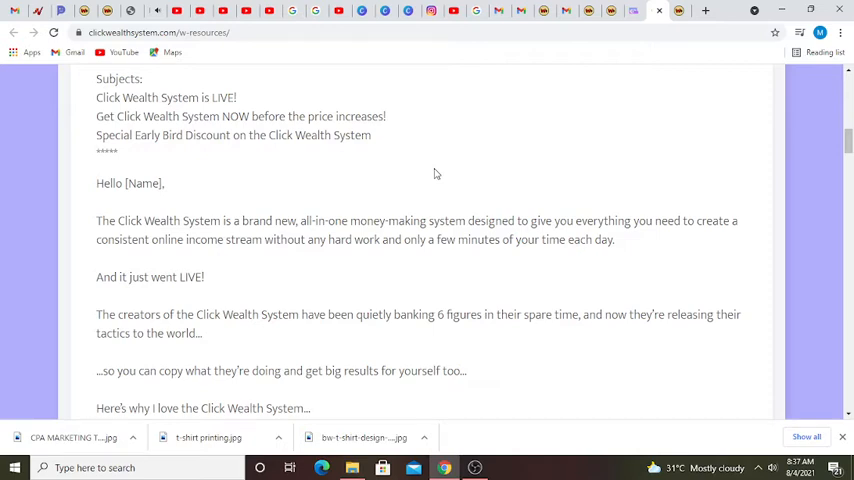
pyautogui.moveTo(477, 288)
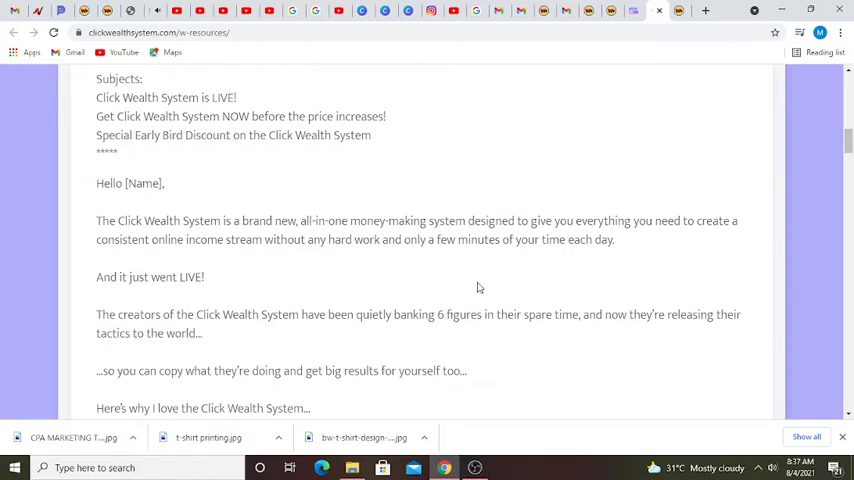
# - Scroll through the email's benefits list, dismissing the Chrome notification popup
pyautogui.scroll(-3)
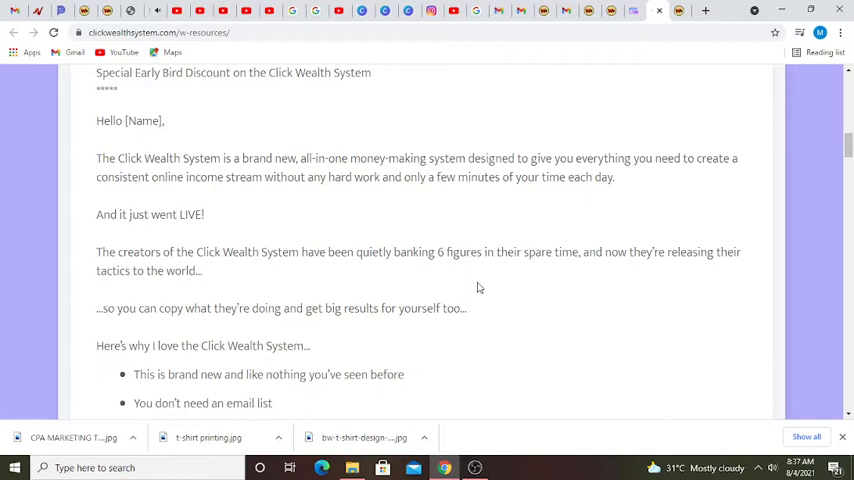
pyautogui.scroll(-3)
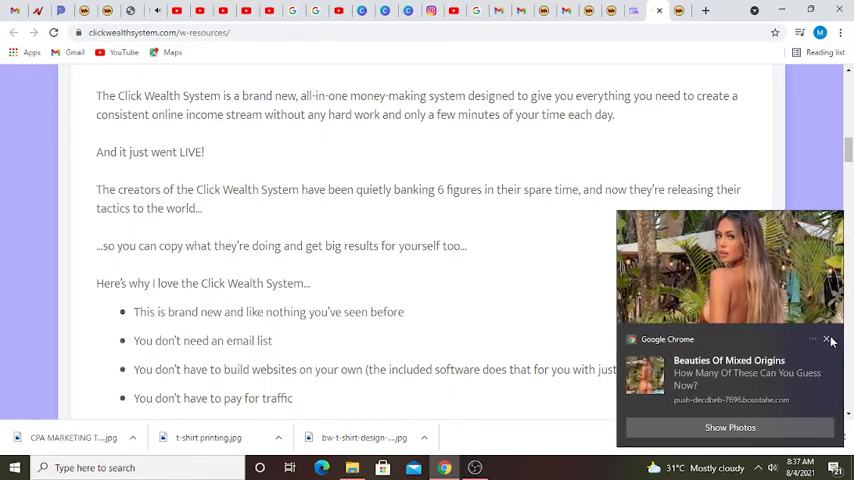
pyautogui.click(828, 340)
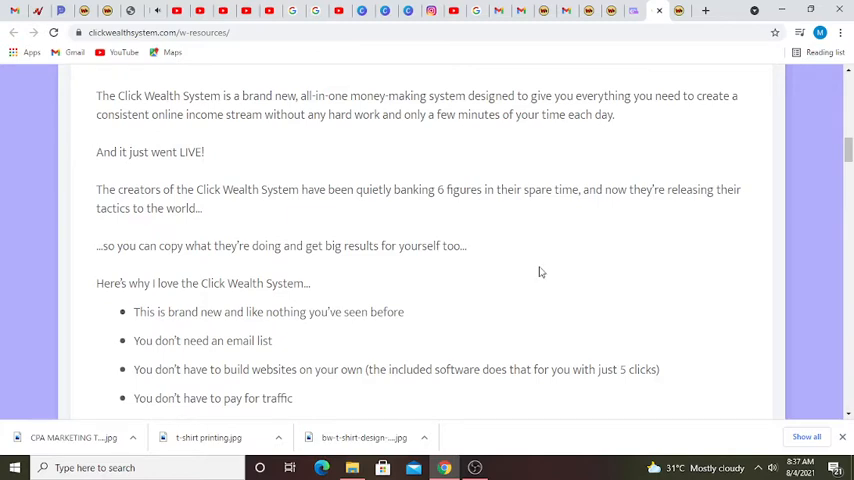
pyautogui.scroll(-3)
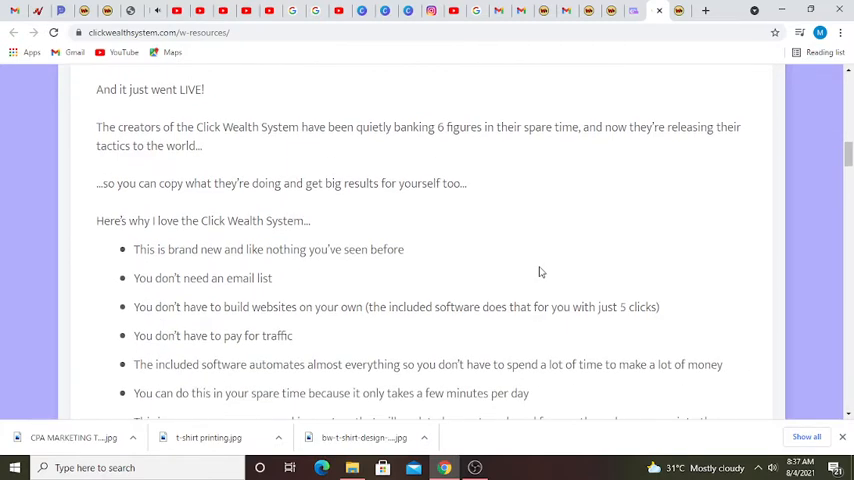
pyautogui.scroll(-3)
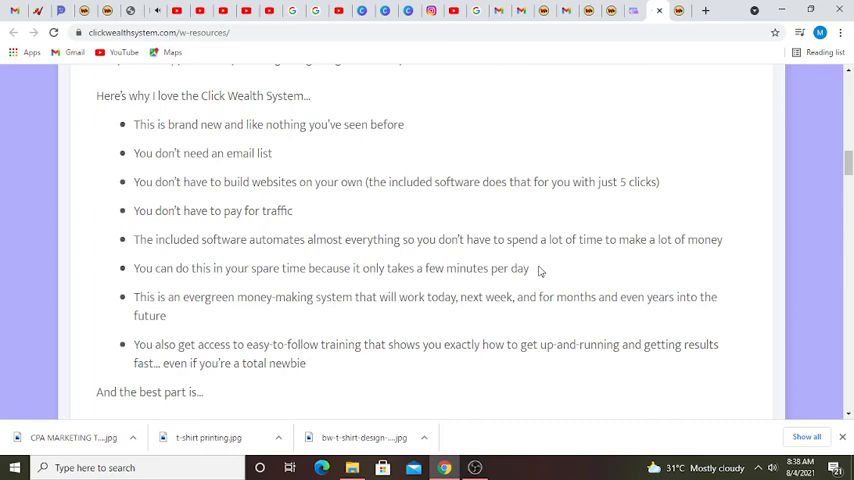
# - Scroll on to the Early Bird Discount and affiliate-link sign-off, then switch to OBS
pyautogui.scroll(-3)
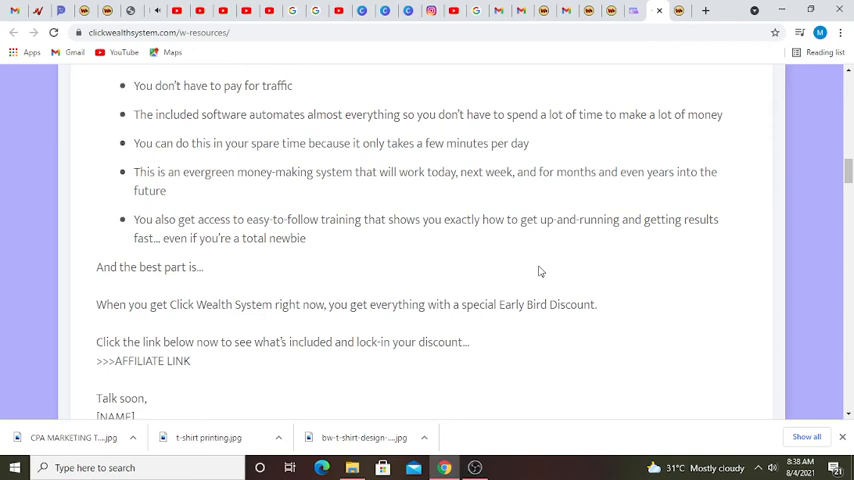
pyautogui.scroll(3)
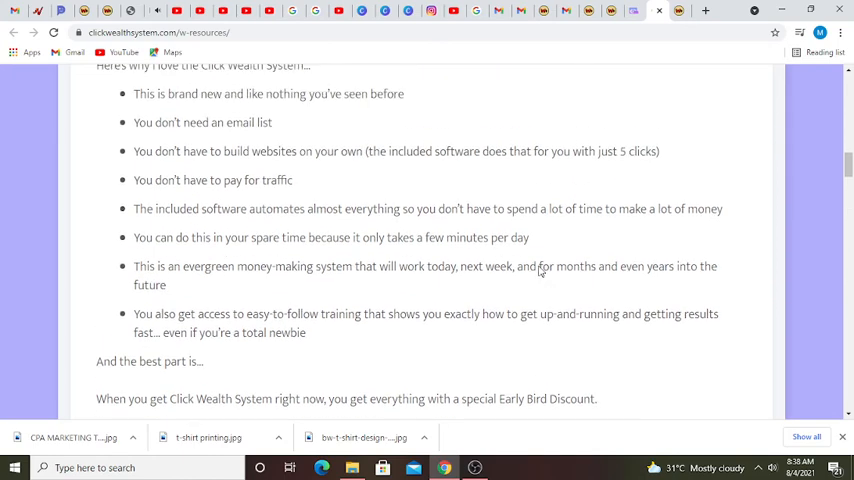
pyautogui.scroll(-3)
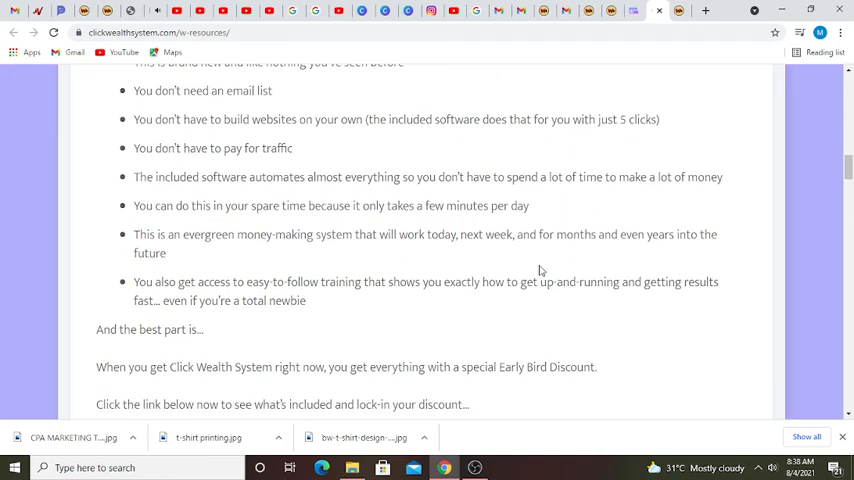
pyautogui.click(475, 467)
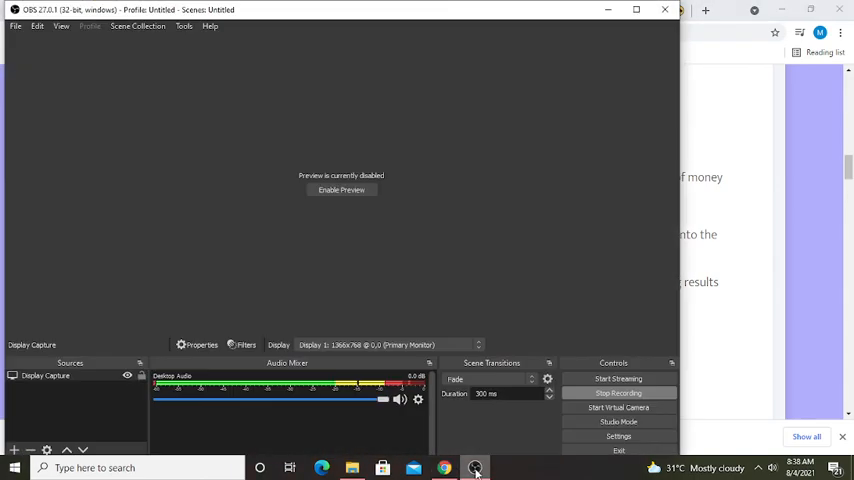